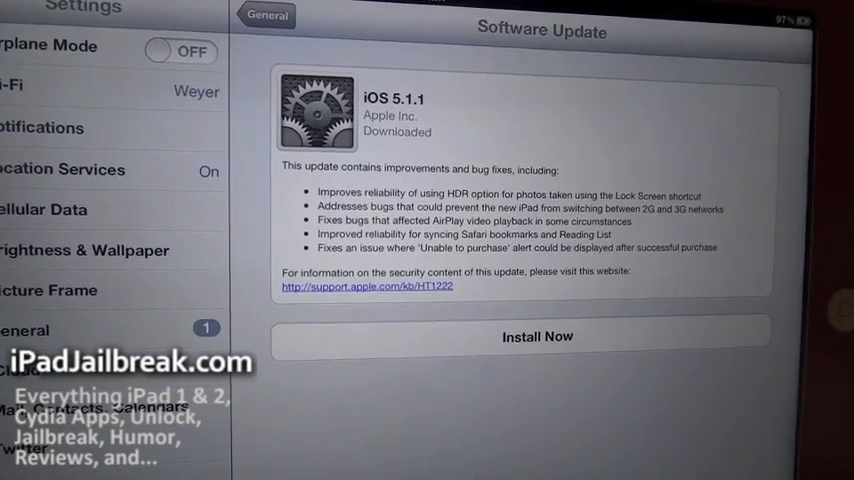
# Open the Absinthe 2.0 folder and launch the Absinthe app to detect the iPad
pyautogui.click(538, 336)
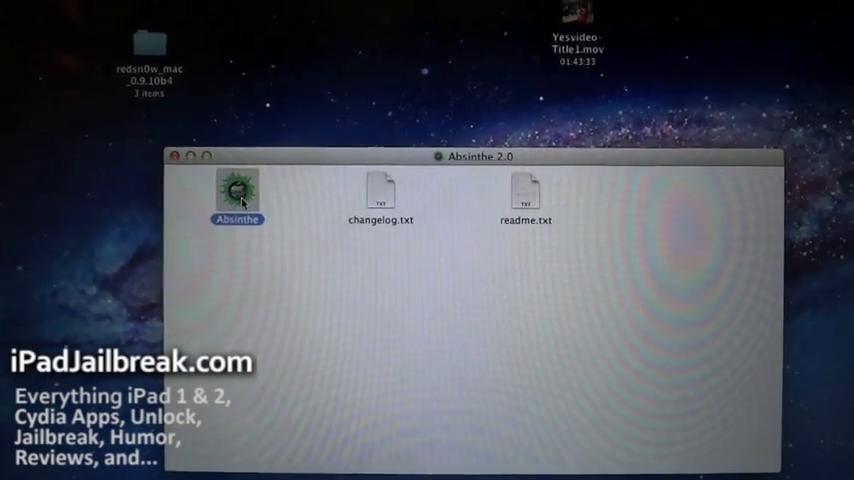
pyautogui.doubleClick(237, 190)
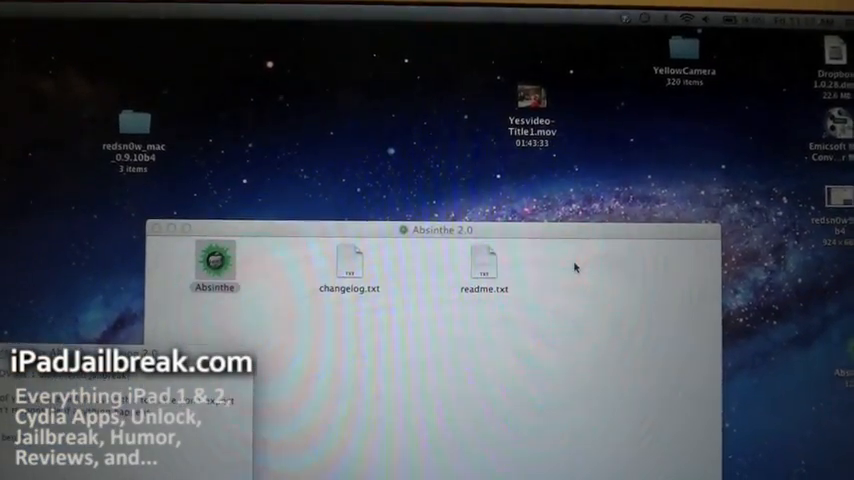
pyautogui.doubleClick(214, 263)
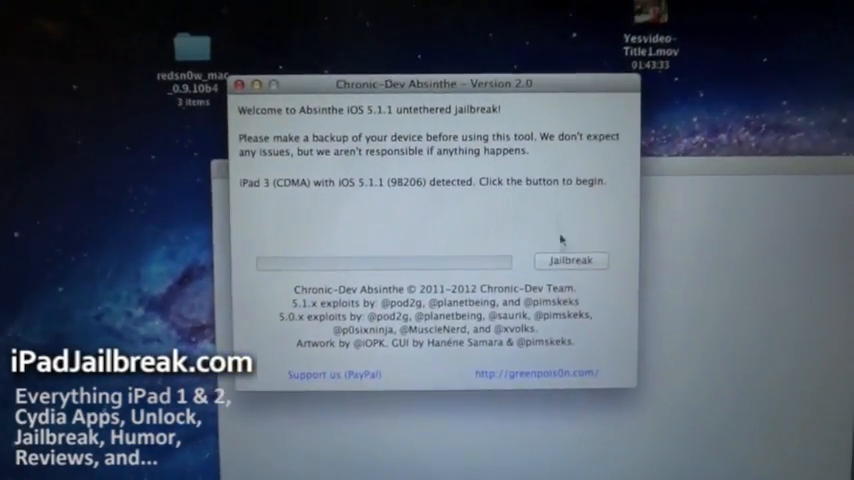
# Start the Absinthe jailbreak on the detected iPad 3 running iOS 5.1.1
pyautogui.click(571, 261)
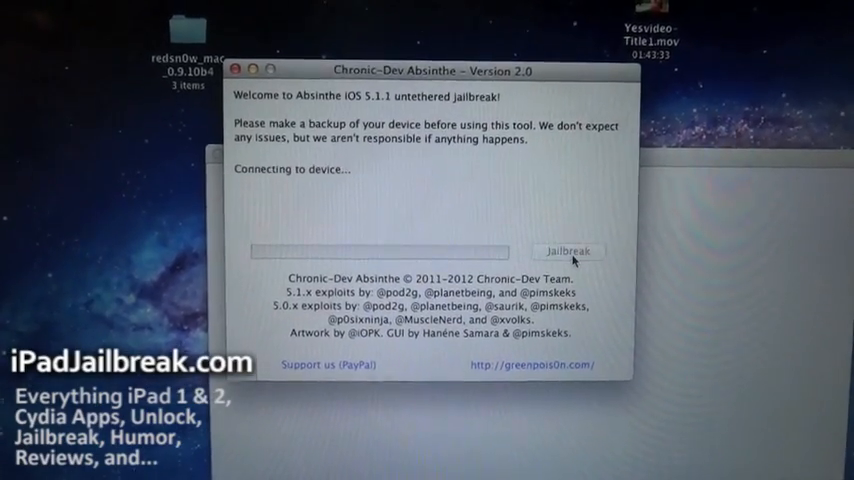
pyautogui.click(568, 251)
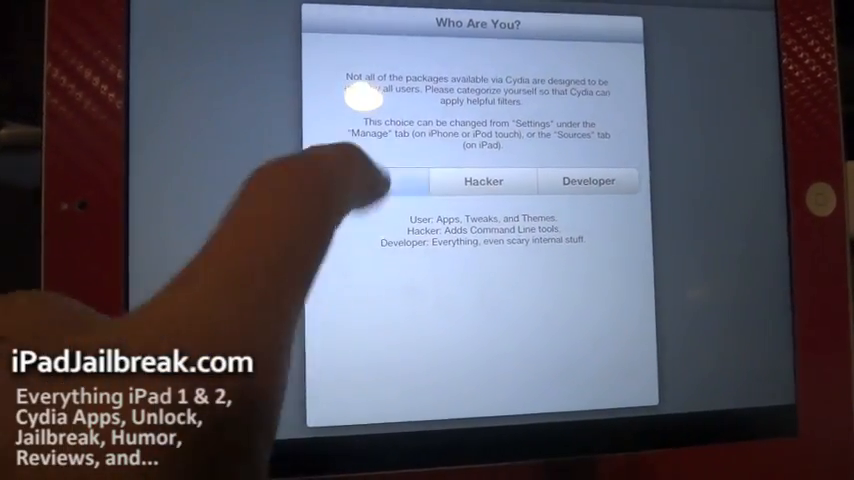
# Choose the User level (apps, tweaks, themes) in Cydia's Who Are You? prompt
pyautogui.click(372, 182)
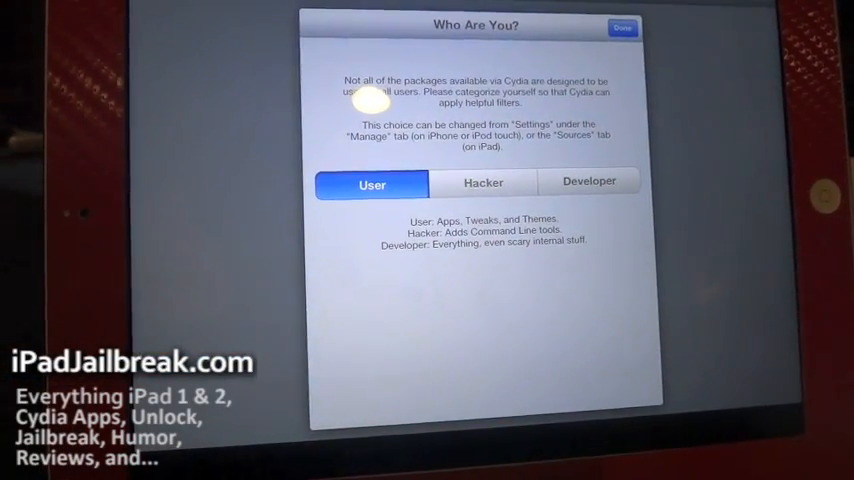